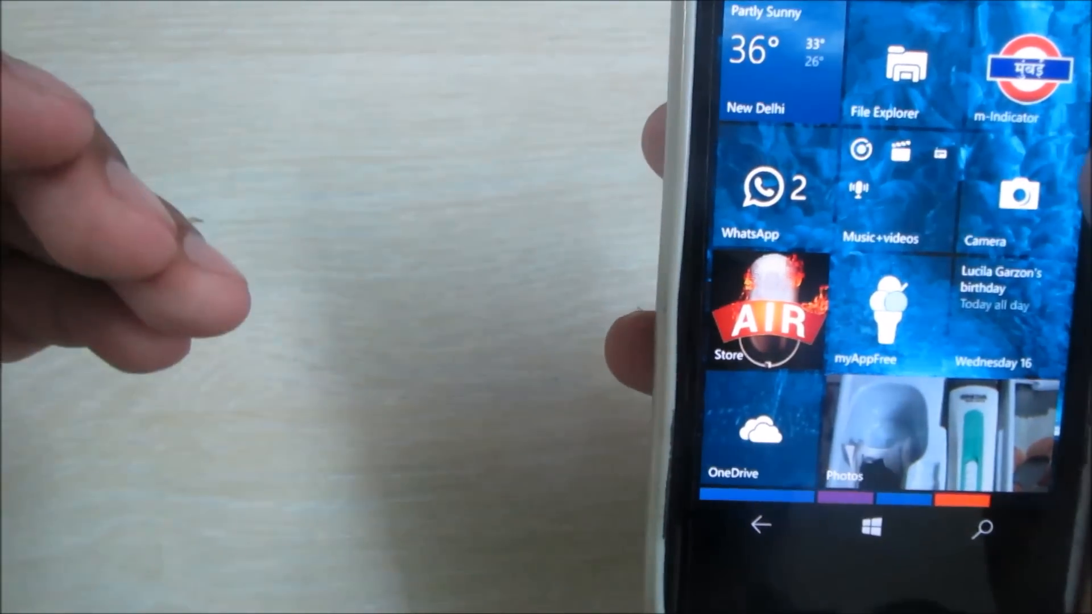
- Leave the Store and return to the Start screen, scrolling through its tiles
{"action": "scroll", "scroll_direction": "down", "scroll_amount": 3}
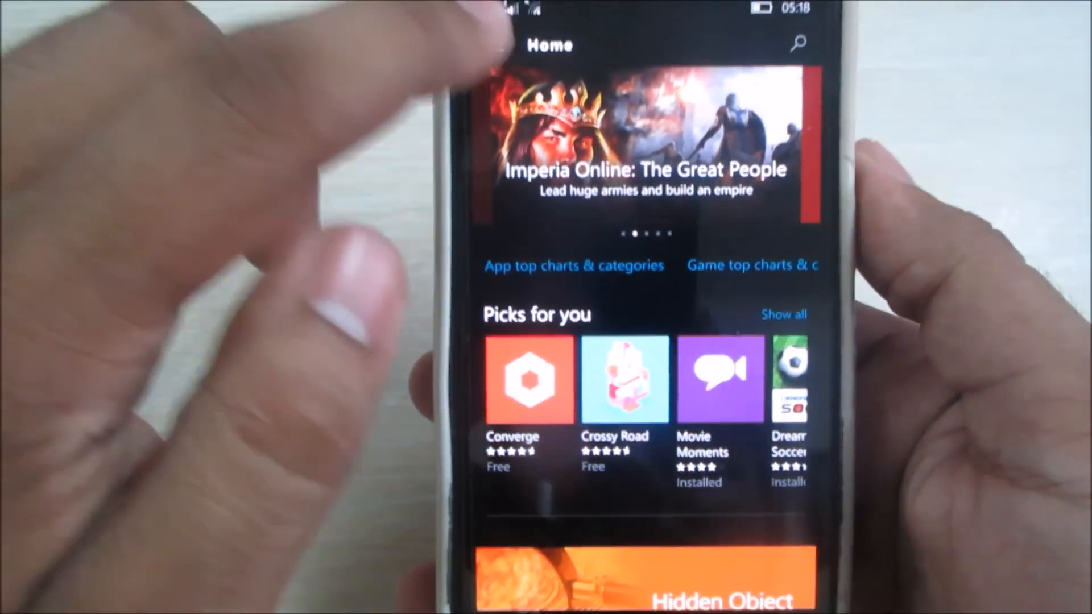
{"action": "left_click", "coordinate": [536, 41]}
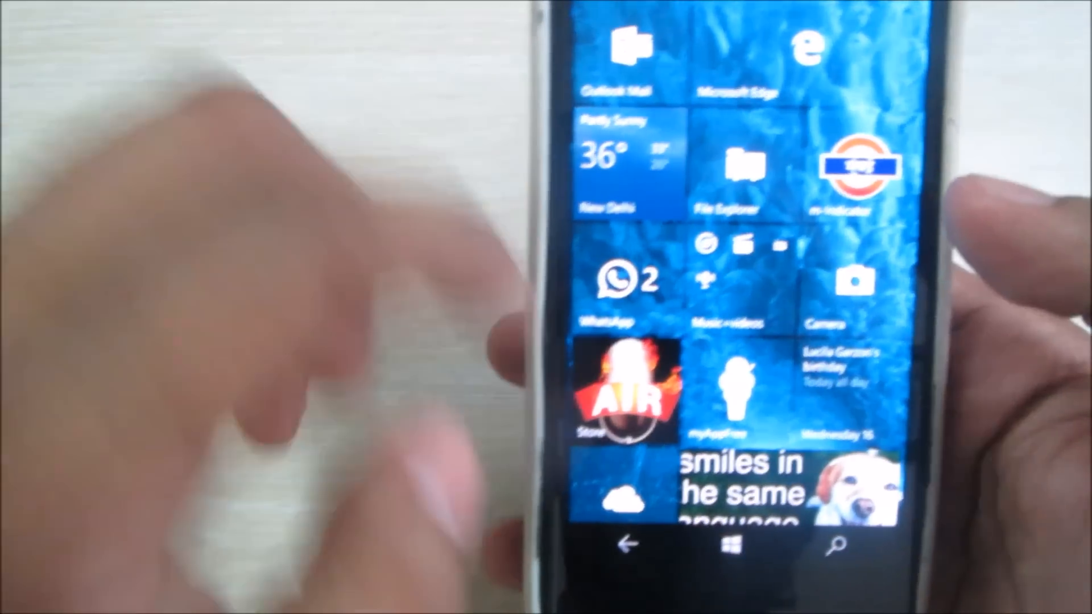
{"action": "scroll", "scroll_direction": "down", "scroll_amount": 3}
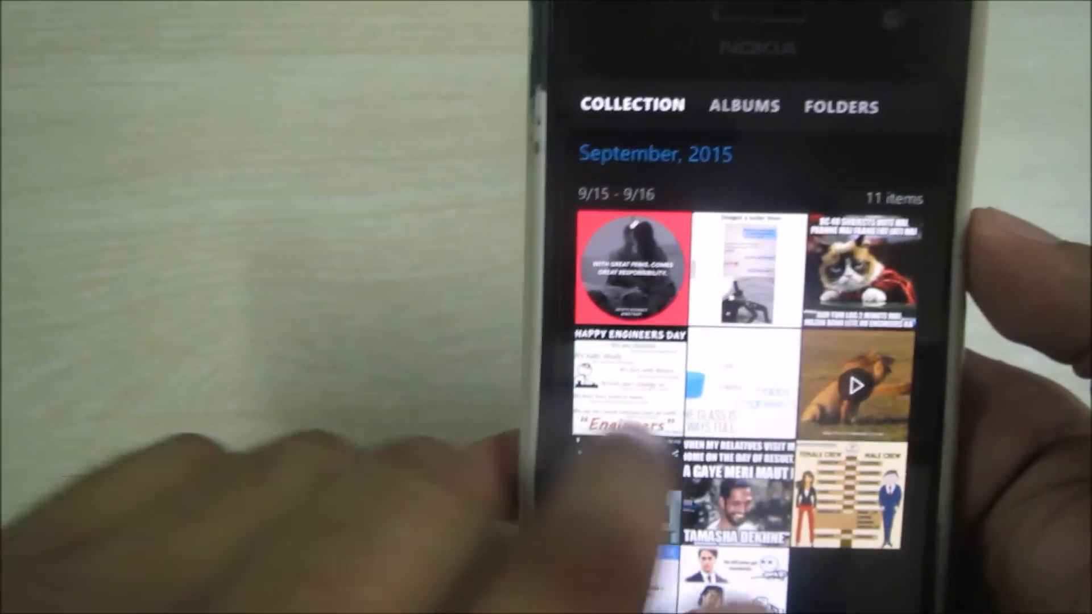
- In Photos, switch to Folders, open Pictures and browse its Sample, Saved and Screenshots subfolders
{"action": "left_click", "coordinate": [743, 101]}
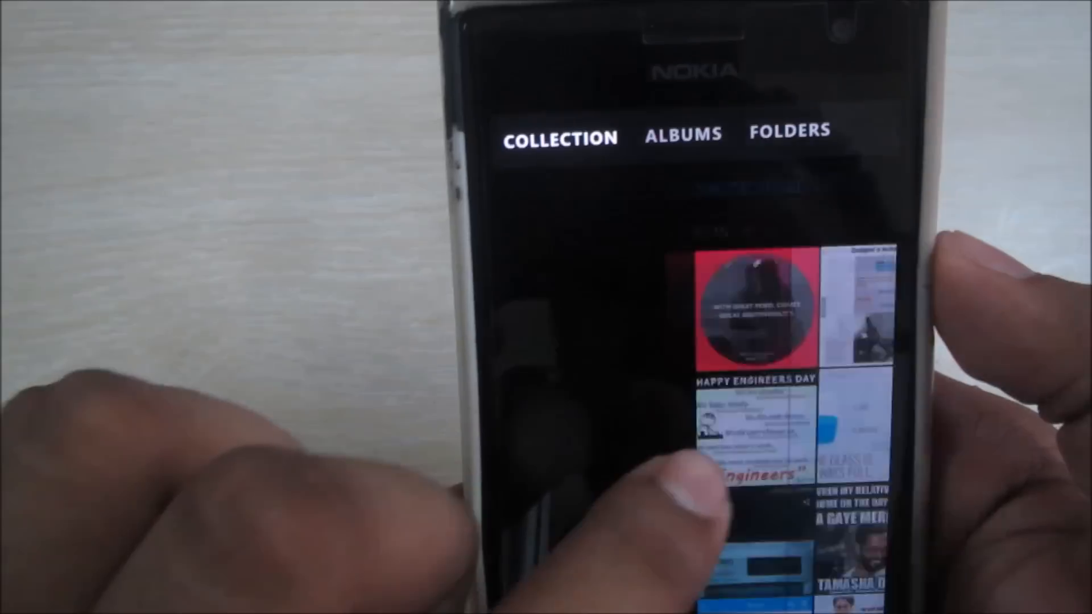
{"action": "left_click", "coordinate": [789, 132]}
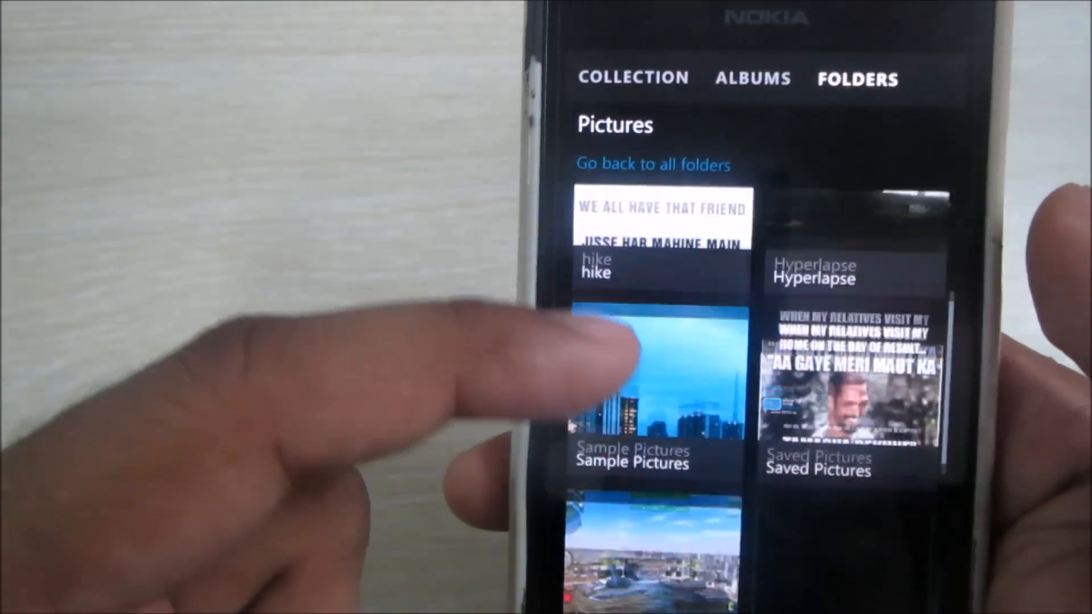
{"action": "scroll", "scroll_direction": "up", "scroll_amount": 3}
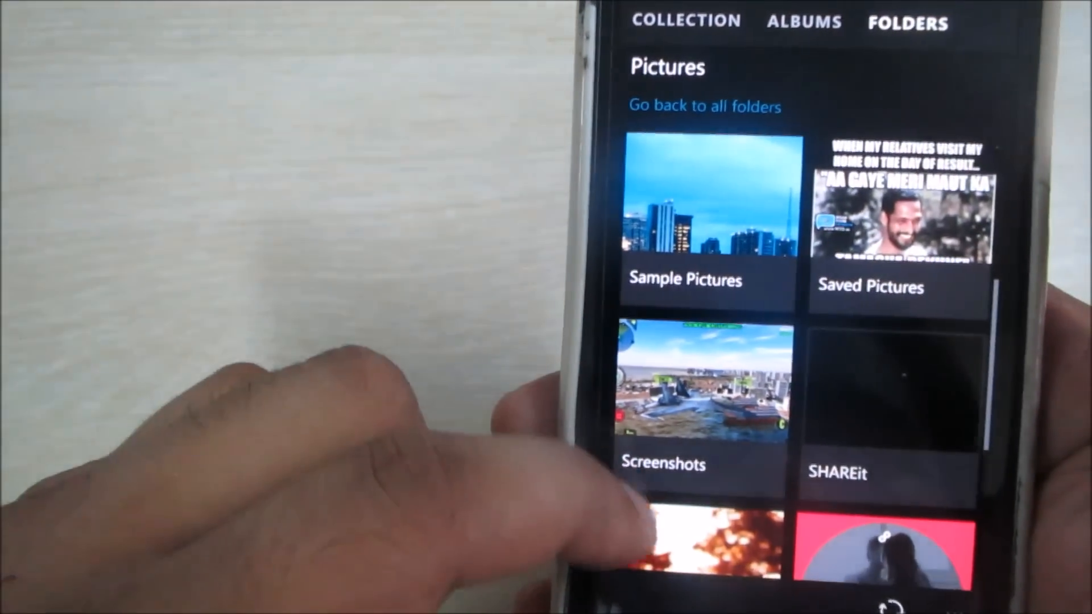
{"action": "scroll", "scroll_direction": "down", "scroll_amount": 3}
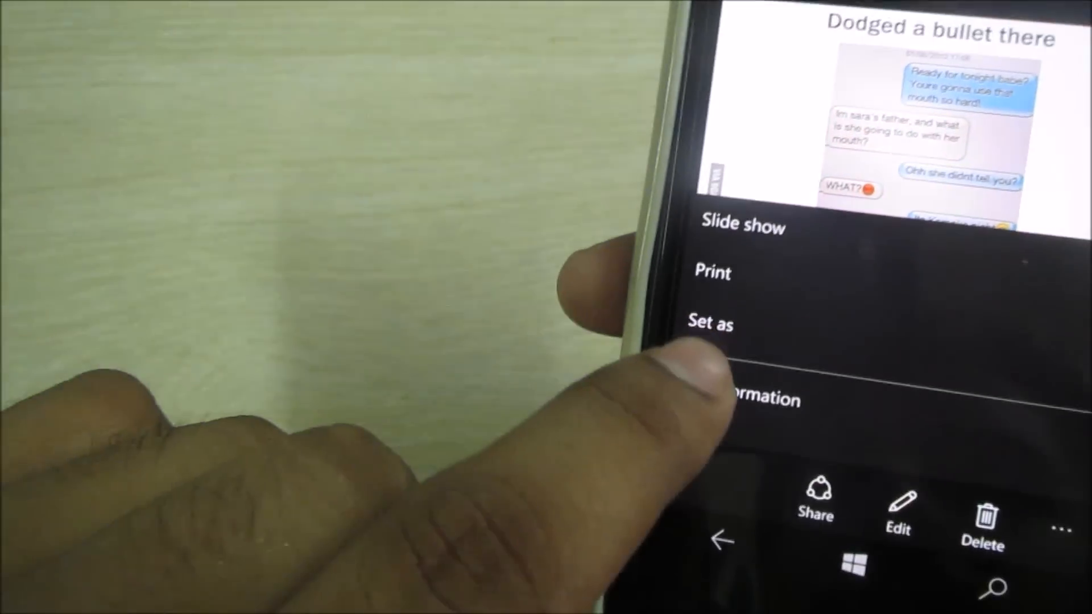
- Open the 'Dodged a bullet there' photo with its Slide show, Print and Set as options shown
{"action": "left_click", "coordinate": [710, 322]}
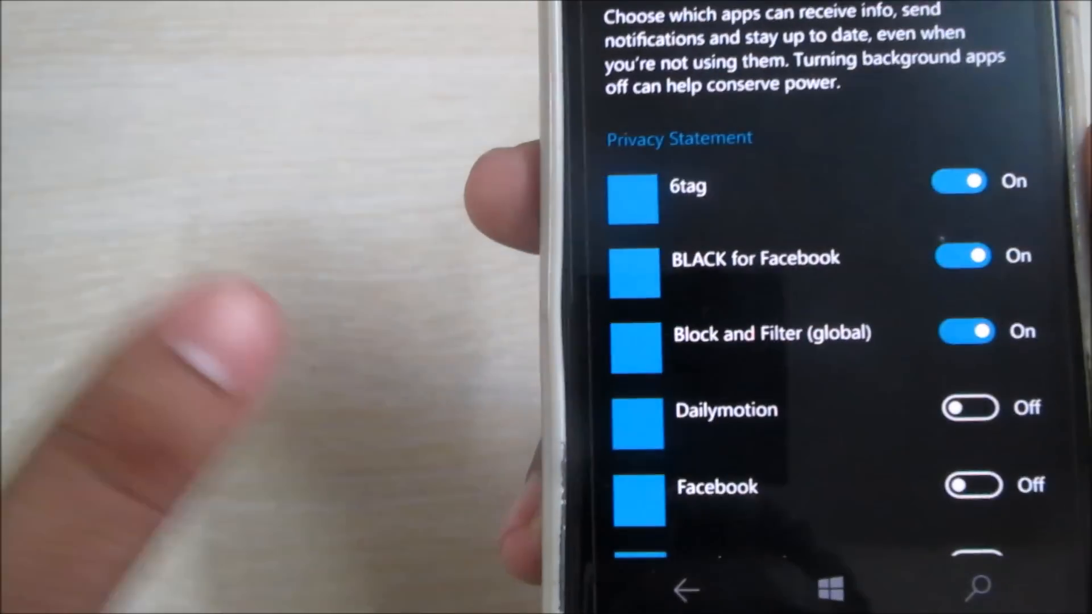
- Scroll through the Battery saver background apps toggles (6tag, BLACK, Dailymotion, Facebook)
{"action": "scroll", "scroll_direction": "down", "scroll_amount": 3}
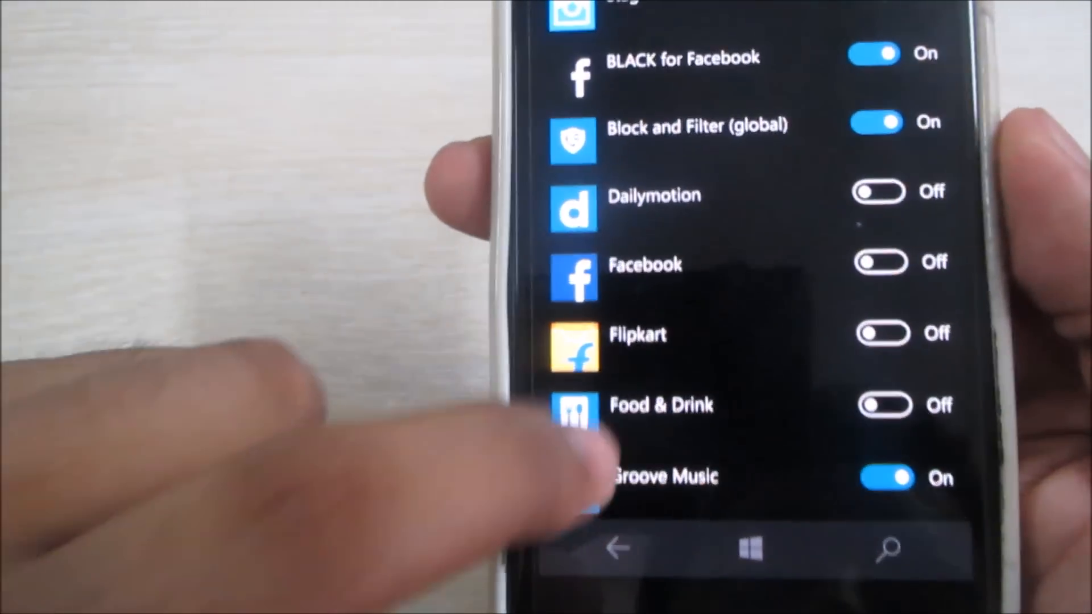
{"action": "scroll", "scroll_direction": "down", "scroll_amount": 3}
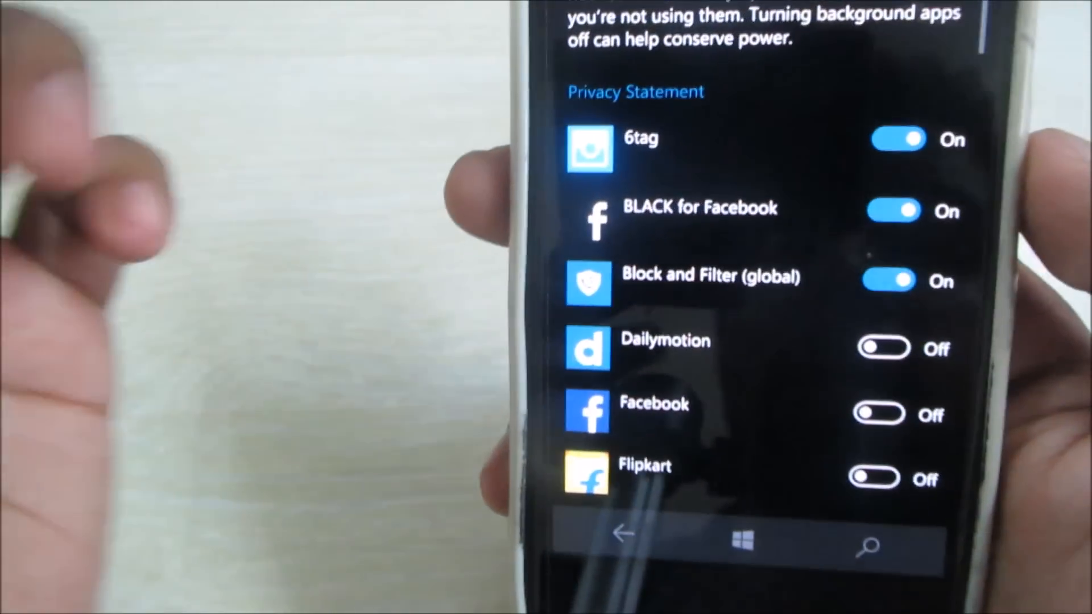
{"action": "scroll", "scroll_direction": "down", "scroll_amount": 3}
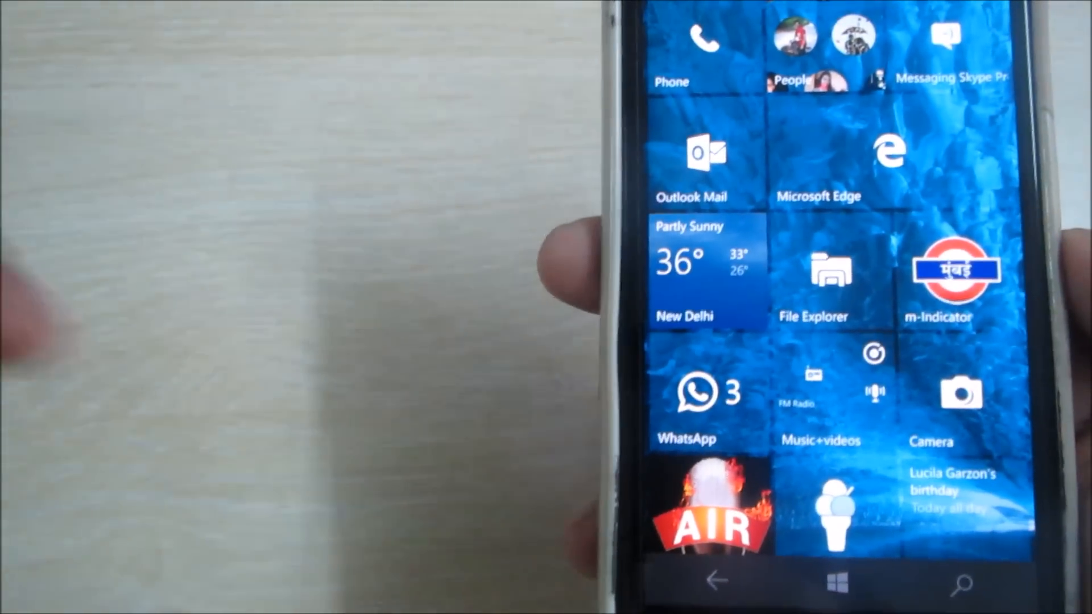
{"action": "scroll", "scroll_direction": "down", "scroll_amount": 3}
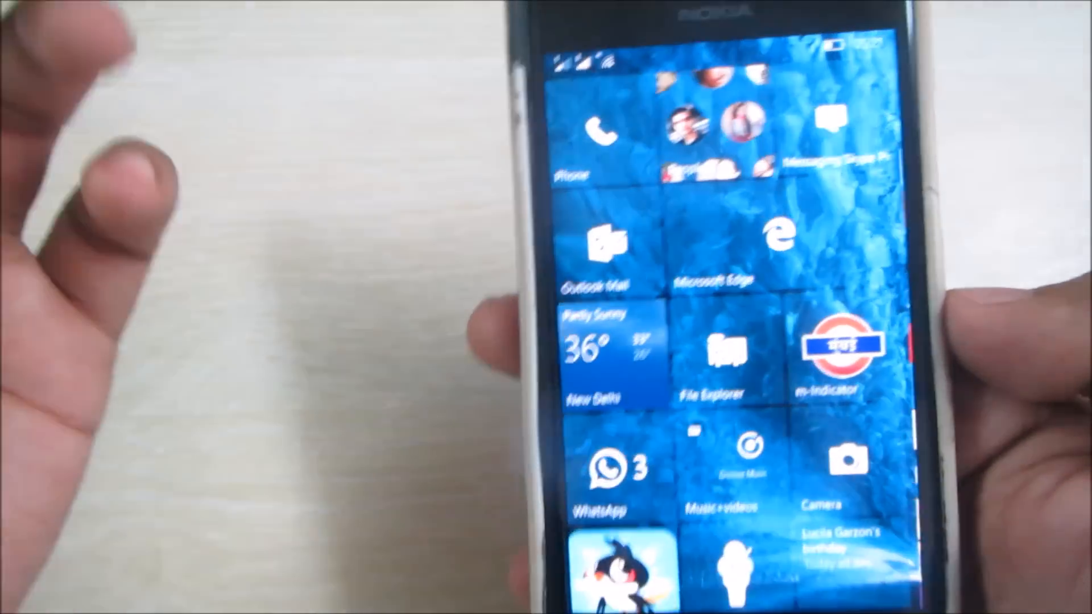
{"action": "scroll", "scroll_direction": "down", "scroll_amount": 3}
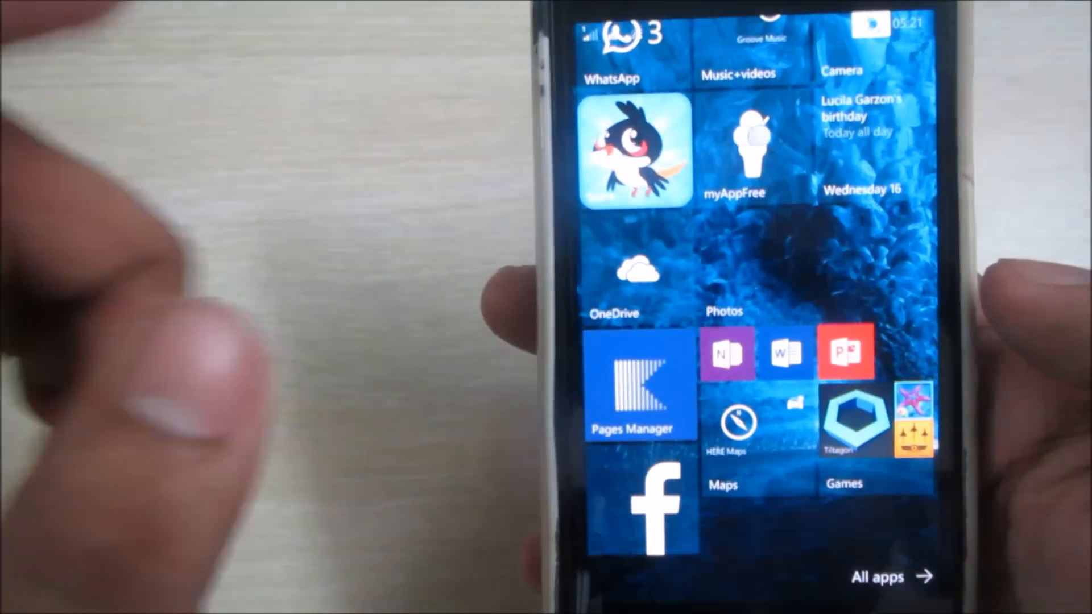
{"action": "scroll", "scroll_direction": "down", "scroll_amount": 3}
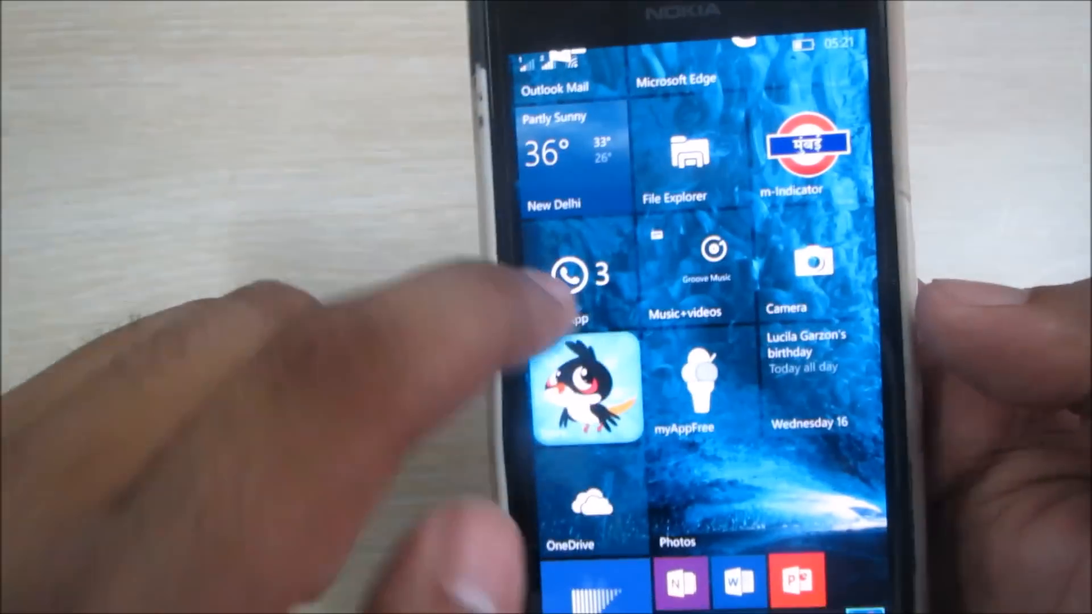
- Launch the Weather app showing the Mumbai, Maharashtra forecast at 31° partly sunny
{"action": "left_click", "coordinate": [696, 380]}
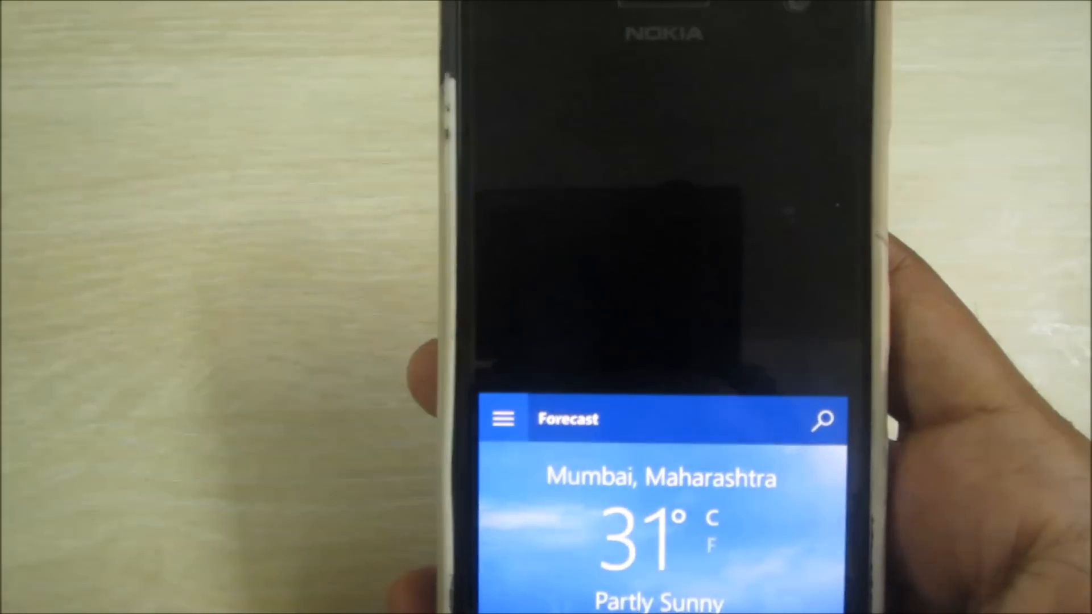
- Return to the Start screen, its weather tile reading Mumbai 30°, and scroll the tiles
{"action": "left_click", "coordinate": [503, 419]}
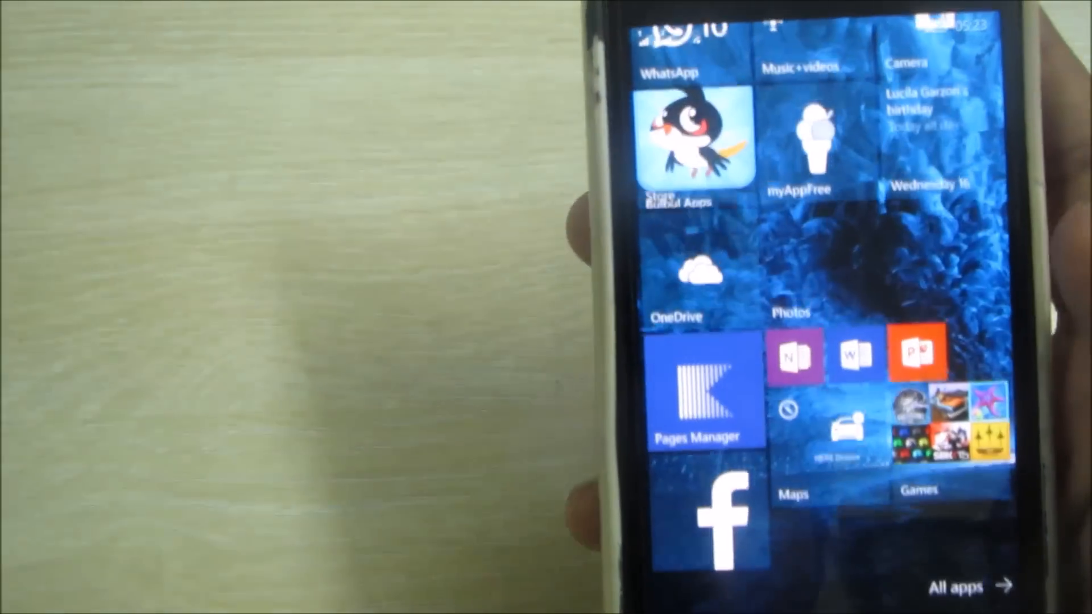
{"action": "scroll", "scroll_direction": "down", "scroll_amount": 3}
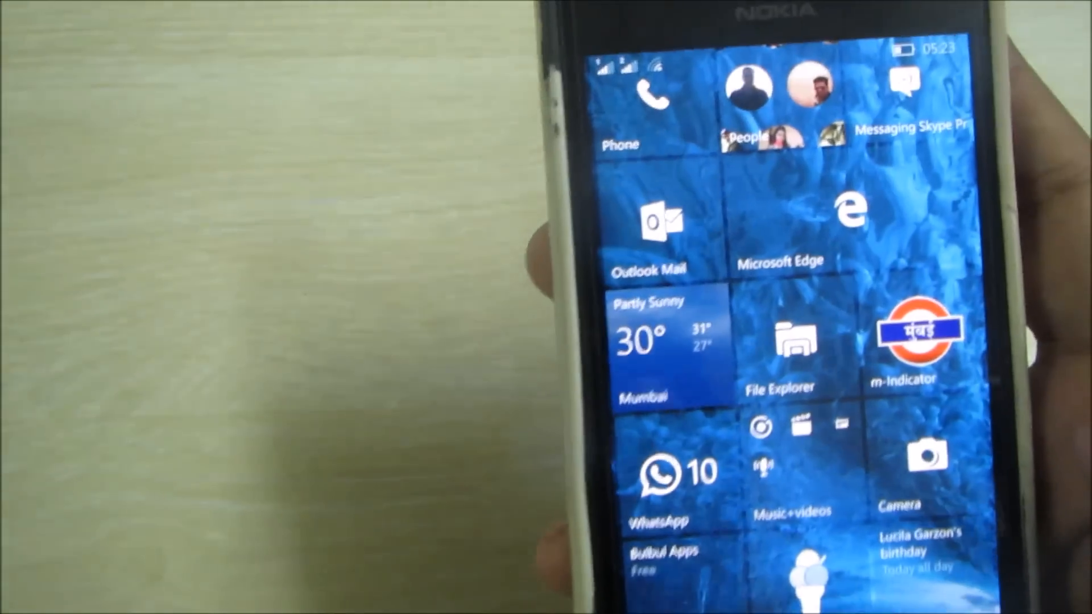